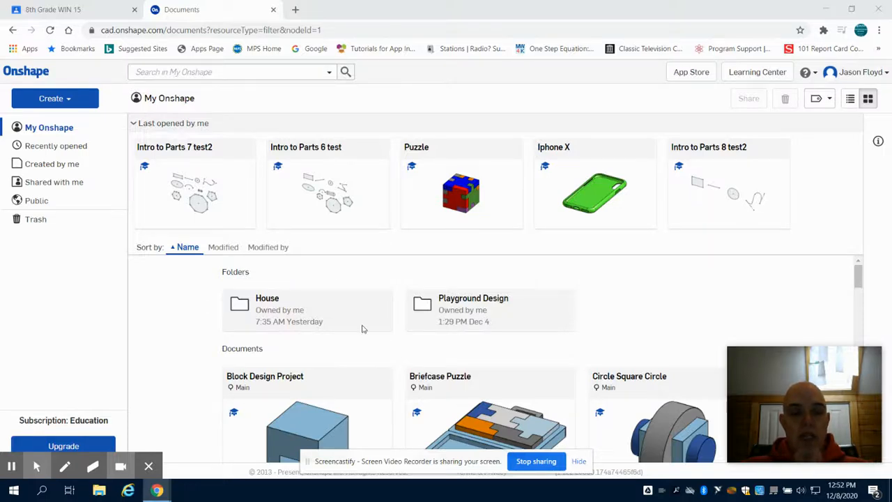
{"action": "mouse_move", "coordinate": [179, 116]}
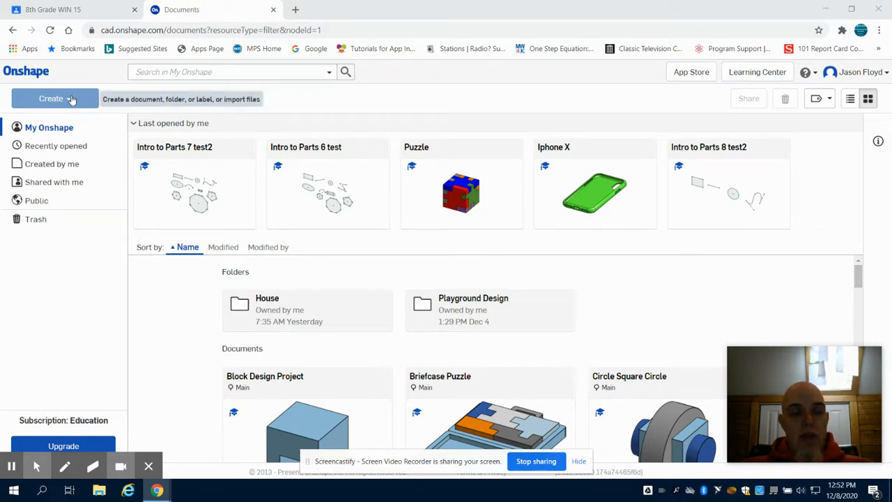
Step: Open the Create menu on the documents page
{"action": "left_click", "coordinate": [54, 98]}
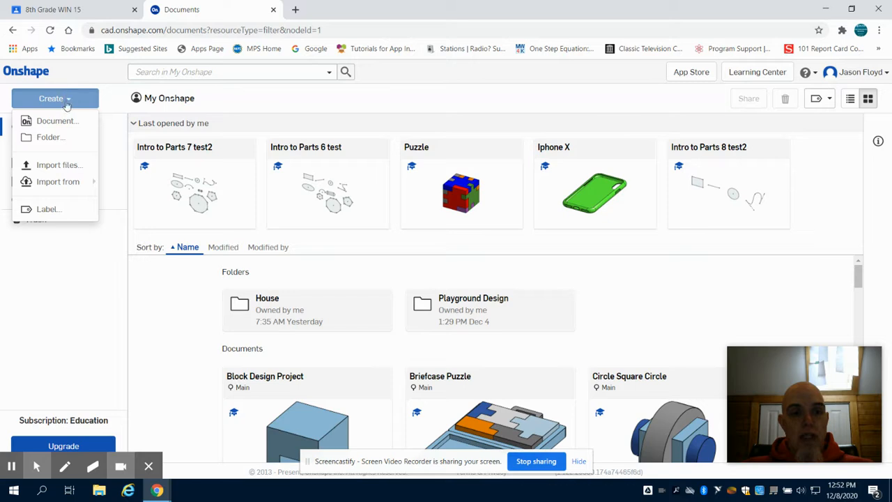
Step: Create a new document named 'Intro to Parts 8'
{"action": "left_click", "coordinate": [57, 121]}
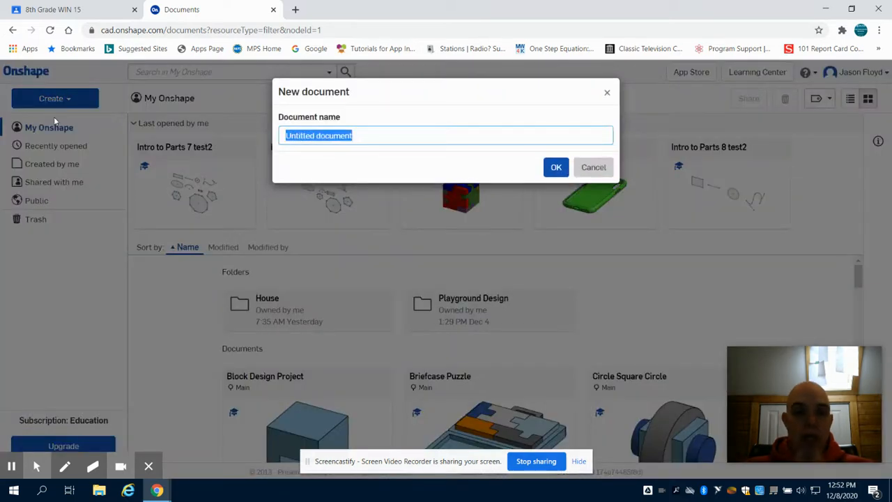
{"action": "type", "text": "Intro"}
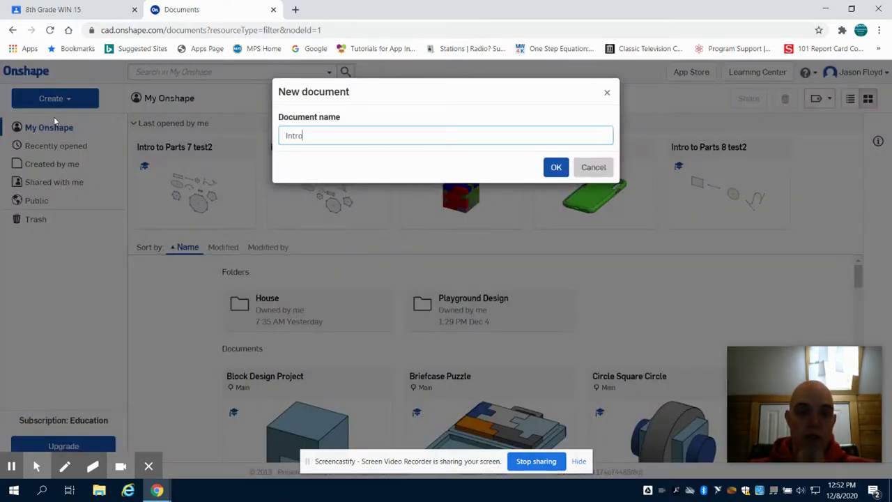
{"action": "type", "text": "to Pa"}
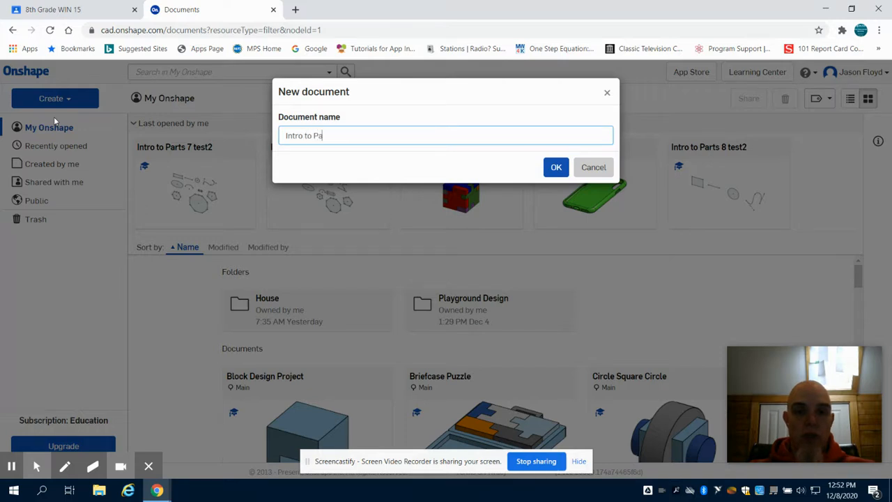
{"action": "type", "text": "rts"}
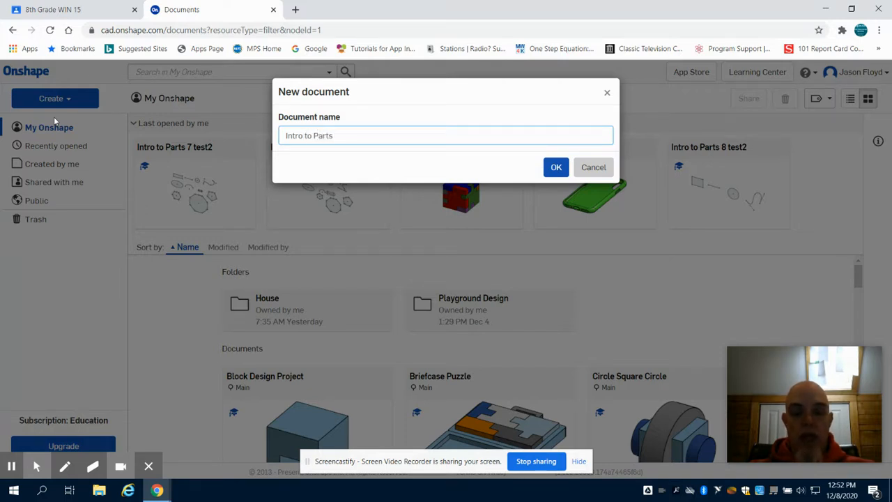
{"action": "type", "text": "8"}
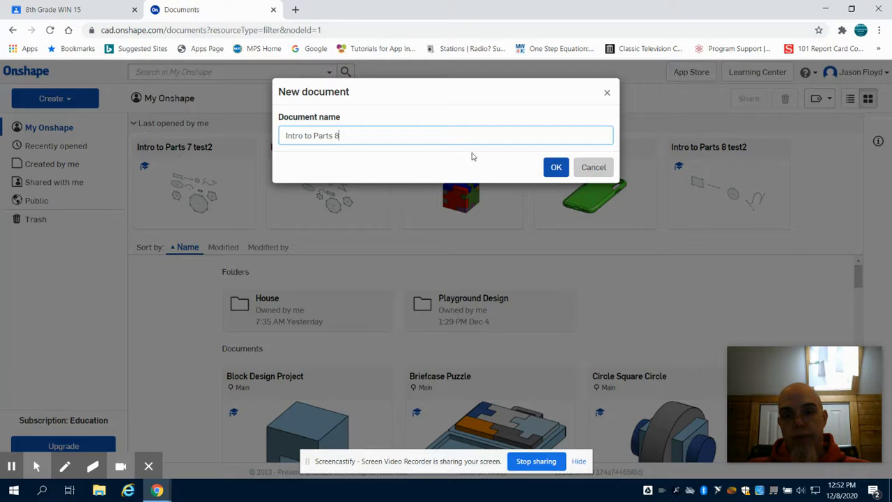
{"action": "left_click", "coordinate": [555, 167]}
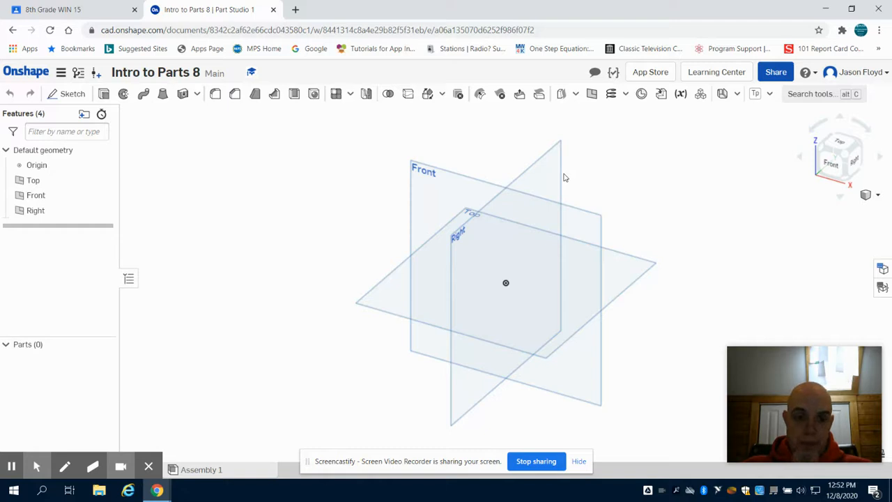
{"action": "mouse_move", "coordinate": [72, 93]}
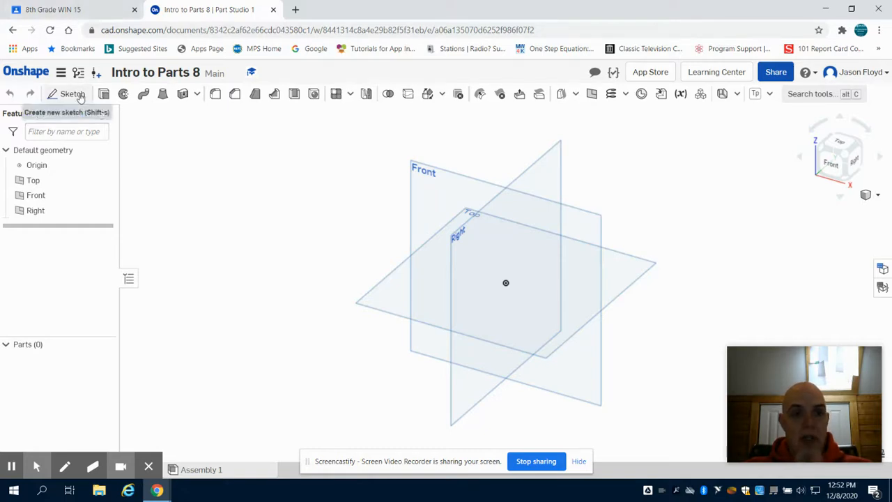
{"action": "mouse_move", "coordinate": [72, 93]}
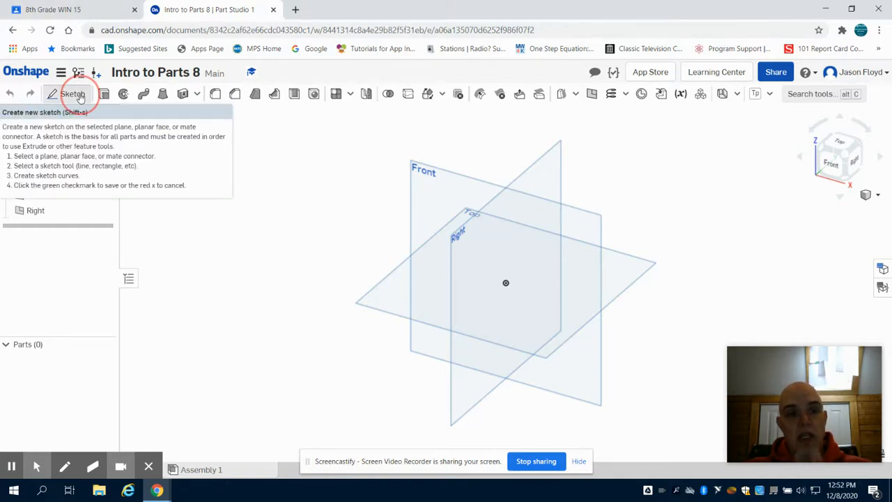
Step: Begin a sketch on the Front plane and view it head-on
{"action": "left_click", "coordinate": [72, 94]}
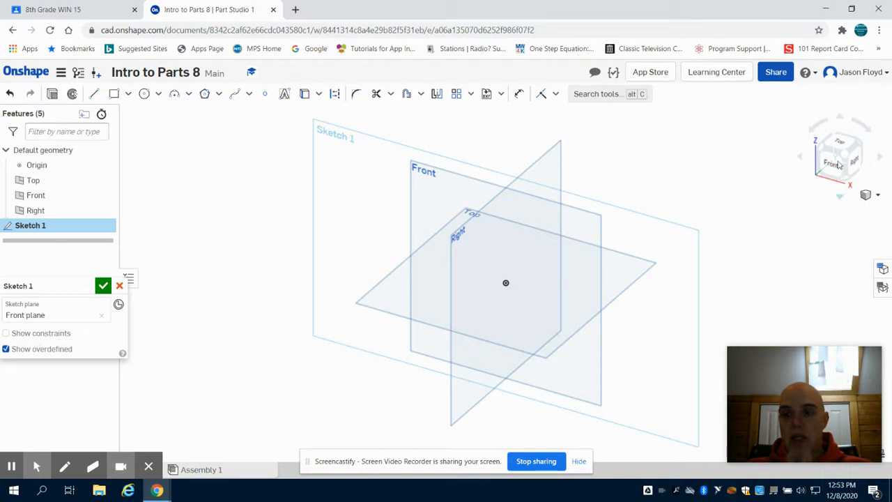
{"action": "mouse_move", "coordinate": [832, 164]}
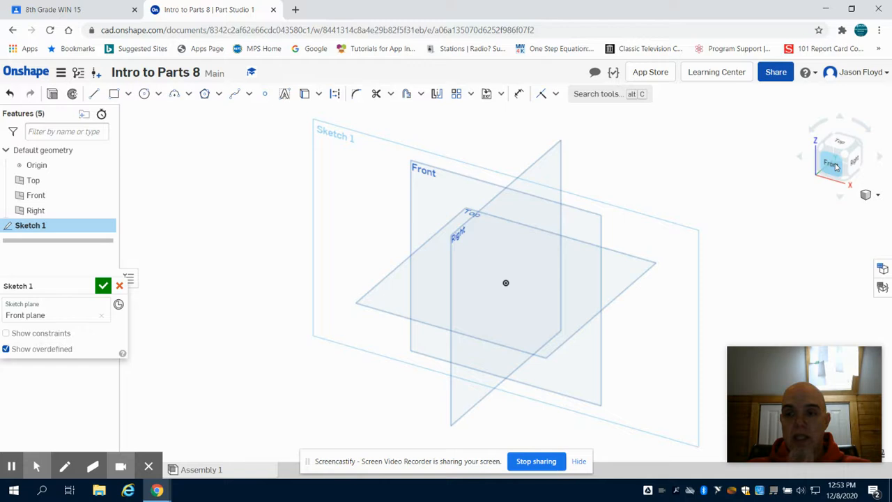
{"action": "left_click", "coordinate": [837, 166]}
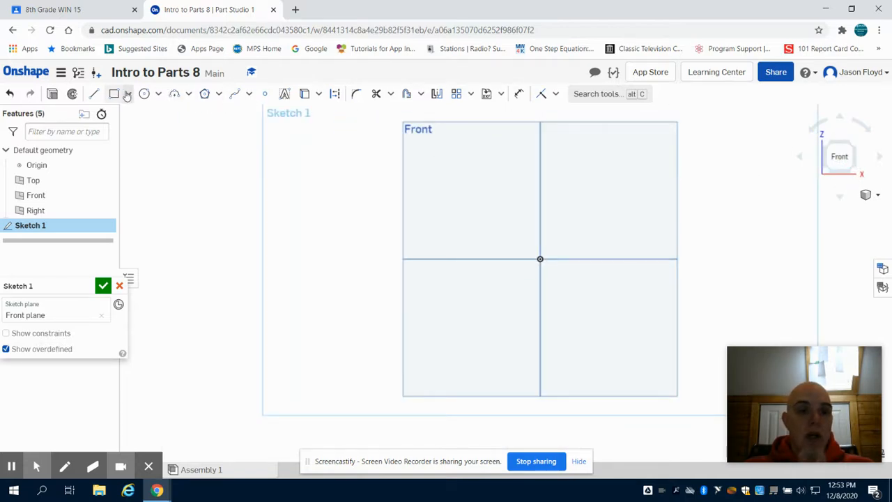
{"action": "mouse_move", "coordinate": [114, 94]}
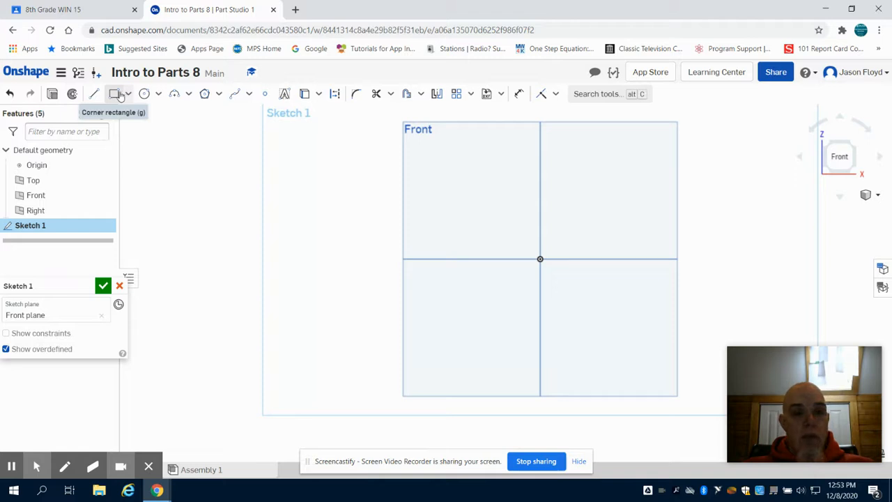
{"action": "mouse_move", "coordinate": [115, 93]}
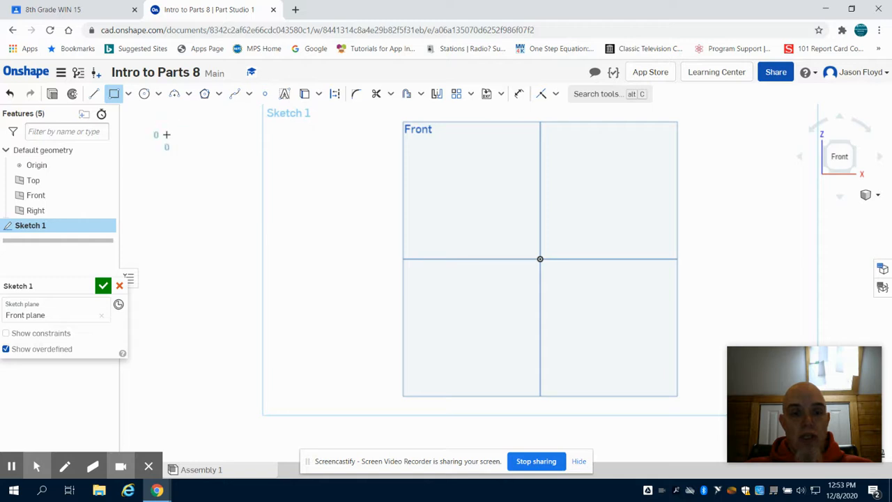
Step: Drag out a rectangle up and left of the origin
{"action": "left_click_drag", "start_coordinate": [167, 135], "coordinate": [242, 184]}
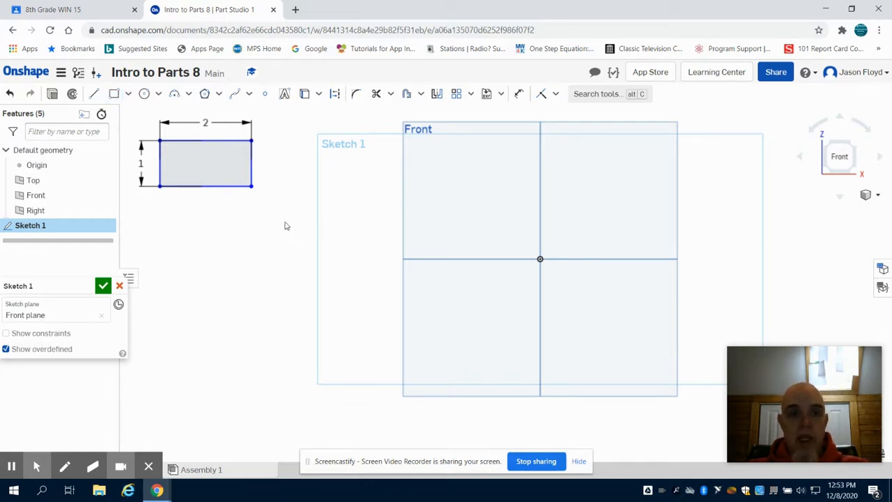
Step: Draw a horizontal line beside the rectangle and dimension it to 3
{"action": "left_click", "coordinate": [94, 93]}
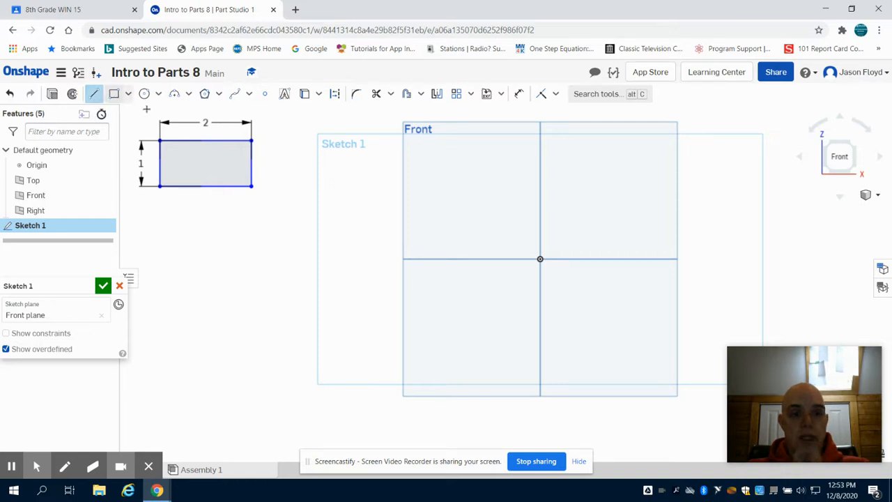
{"action": "mouse_move", "coordinate": [292, 172]}
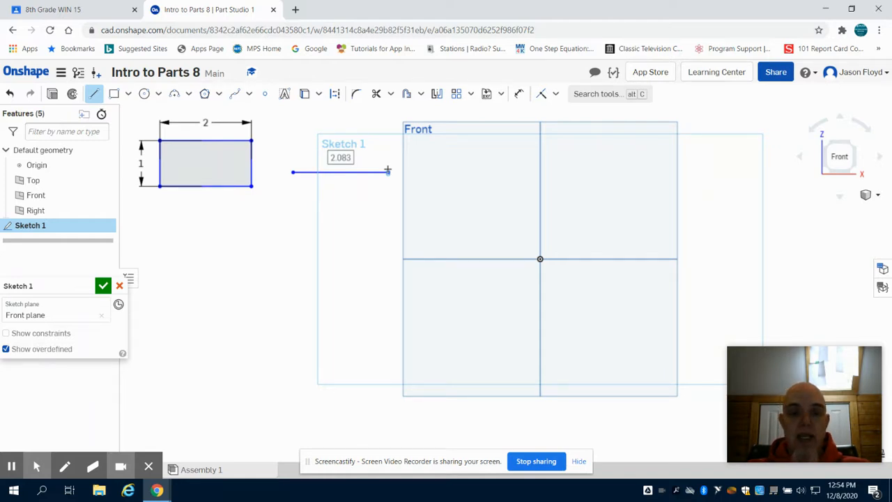
{"action": "type", "text": "3"}
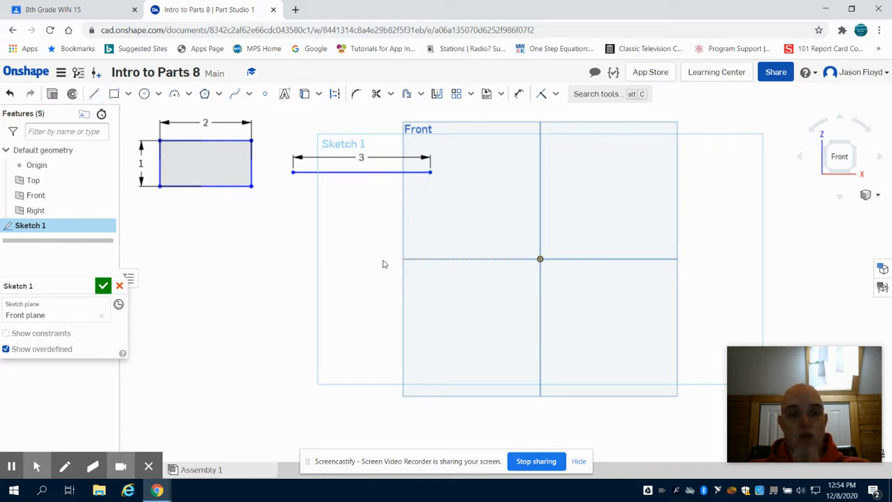
{"action": "mouse_move", "coordinate": [145, 93]}
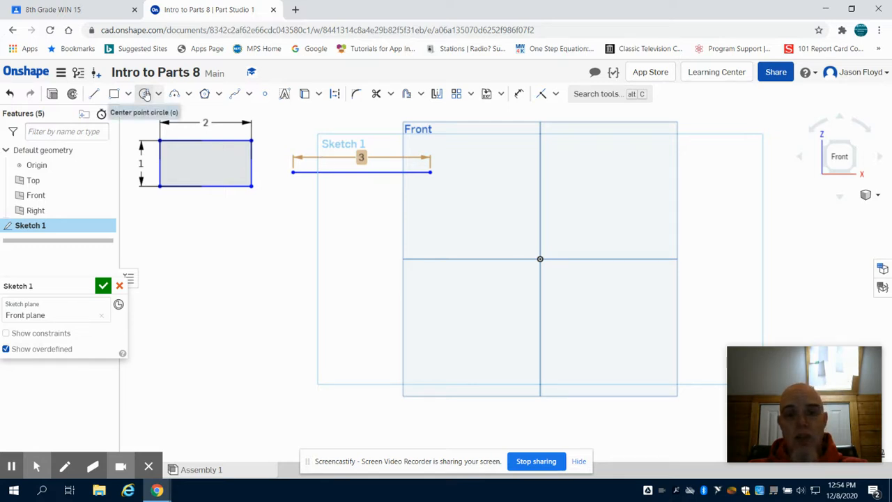
Step: Draw a center-point circle above the origin with diameter 1.5
{"action": "left_click", "coordinate": [144, 94]}
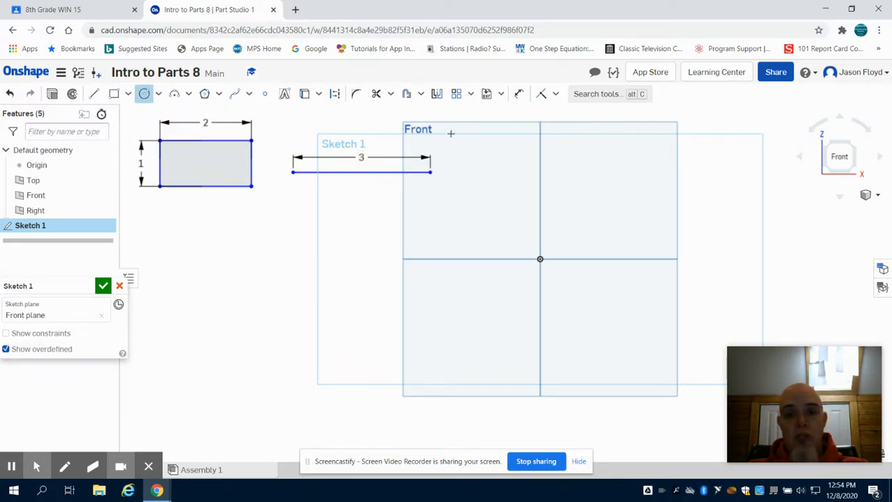
{"action": "mouse_move", "coordinate": [517, 167]}
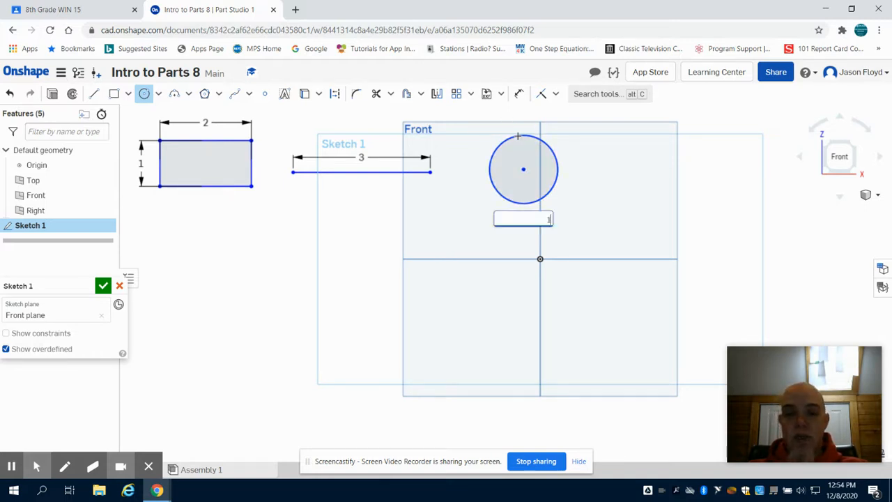
{"action": "type", "text": "1.5"}
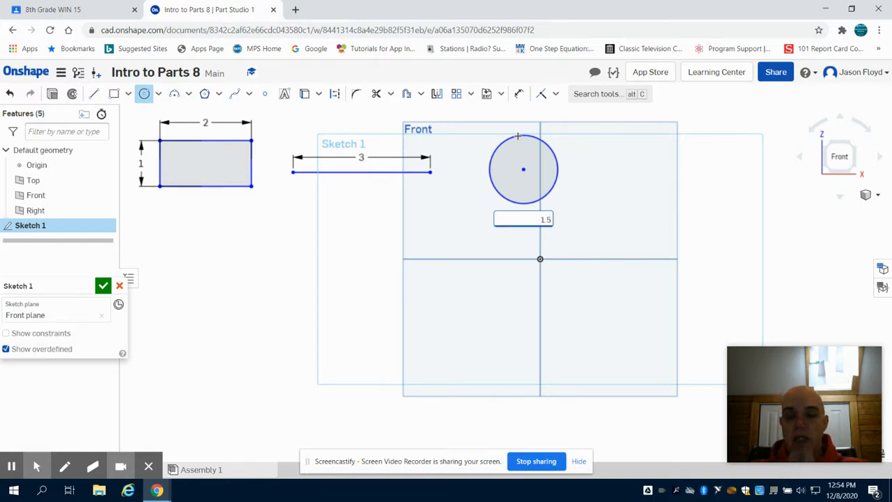
{"action": "key", "text": "Return"}
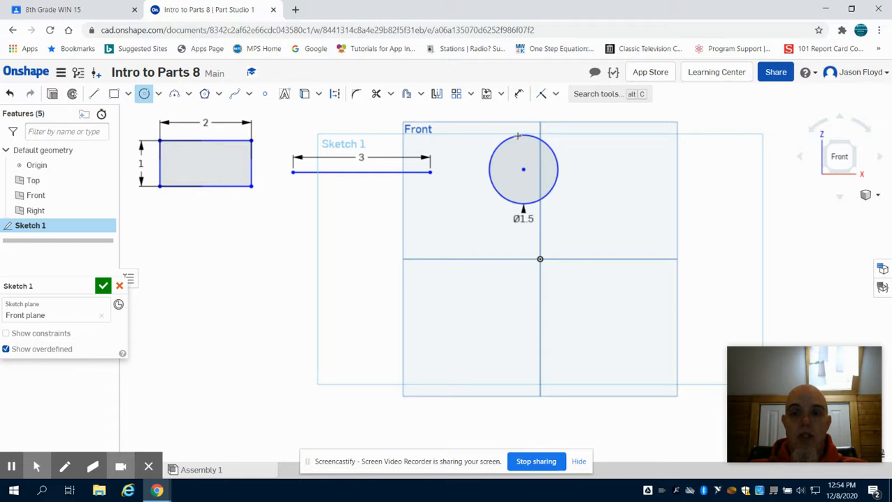
{"action": "mouse_move", "coordinate": [457, 207]}
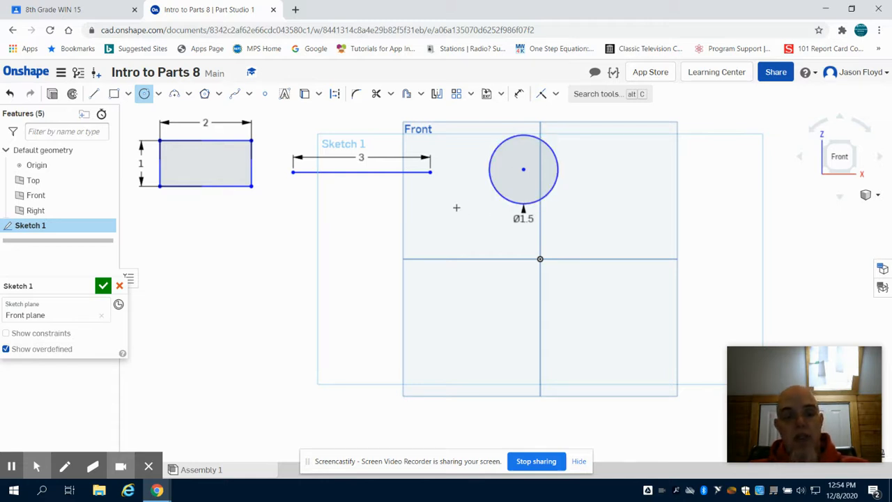
{"action": "mouse_move", "coordinate": [463, 223]}
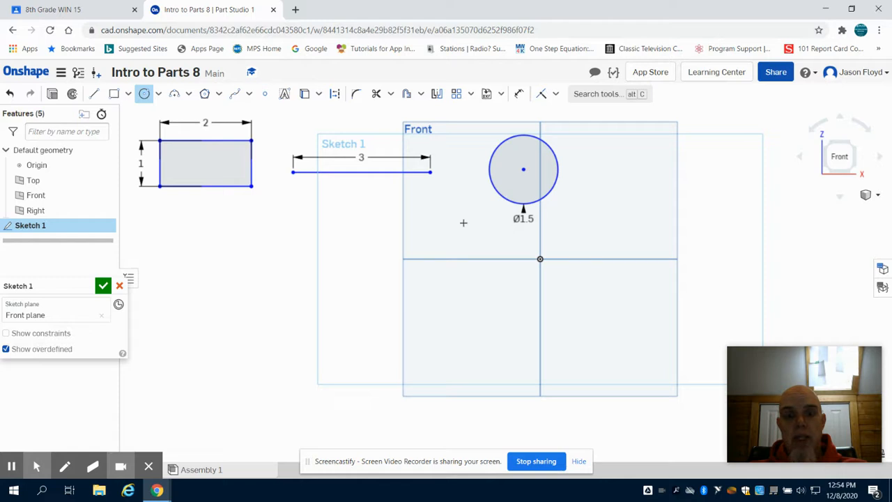
{"action": "mouse_move", "coordinate": [465, 227]}
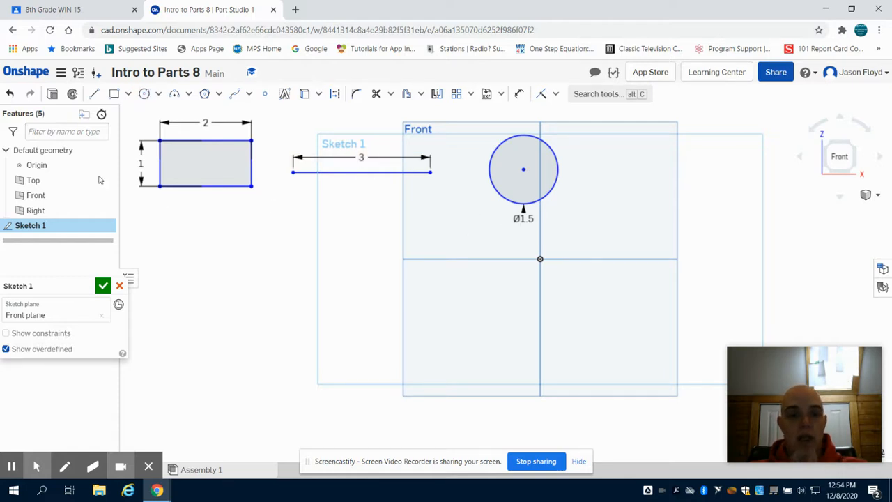
{"action": "left_click", "coordinate": [540, 258]}
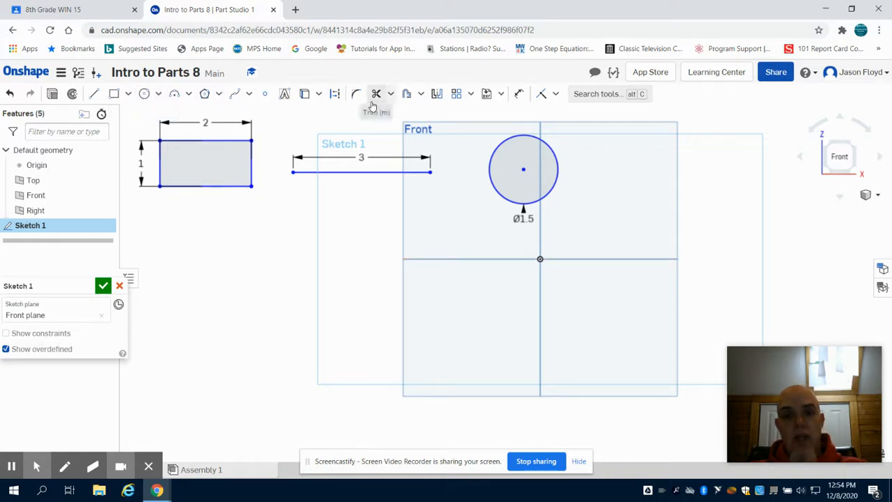
{"action": "mouse_move", "coordinate": [234, 96]}
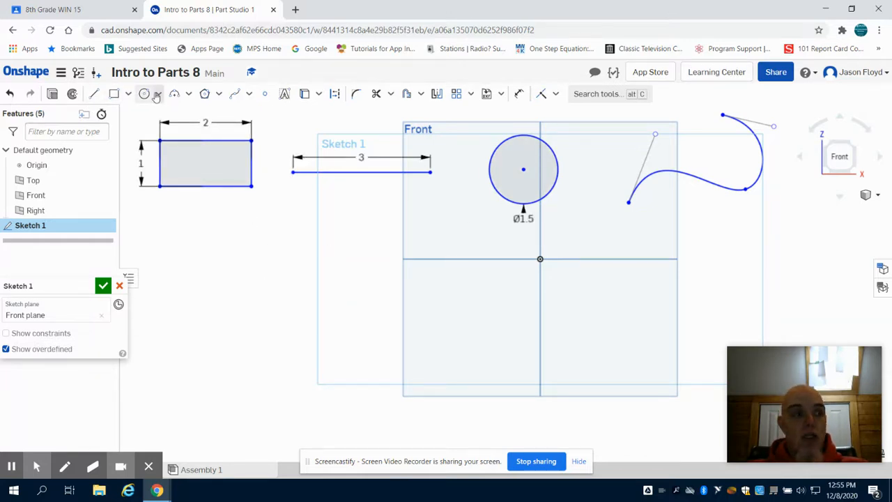
{"action": "mouse_move", "coordinate": [144, 94]}
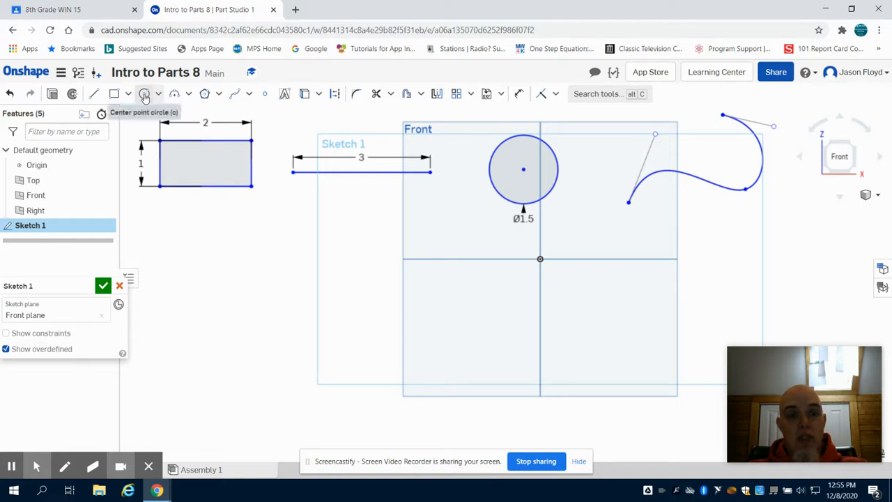
Step: Show the circle tool options, including ellipse and 3 point circle
{"action": "left_click", "coordinate": [158, 93]}
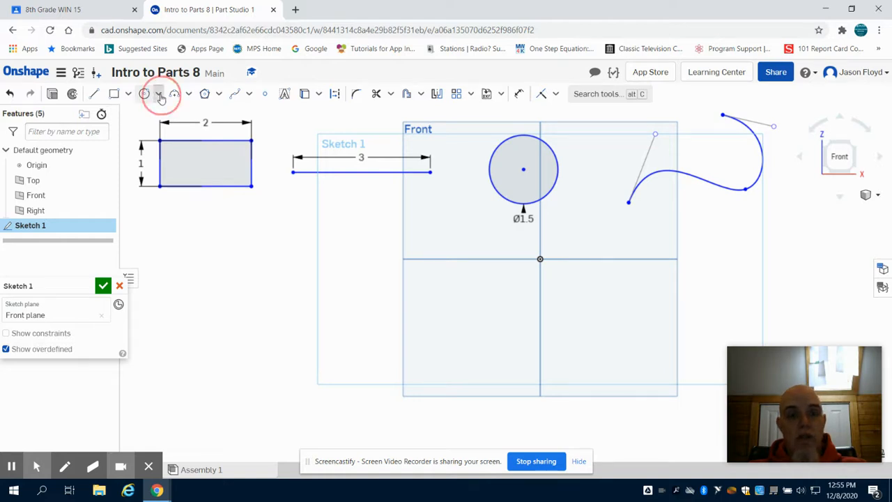
{"action": "left_click", "coordinate": [160, 93]}
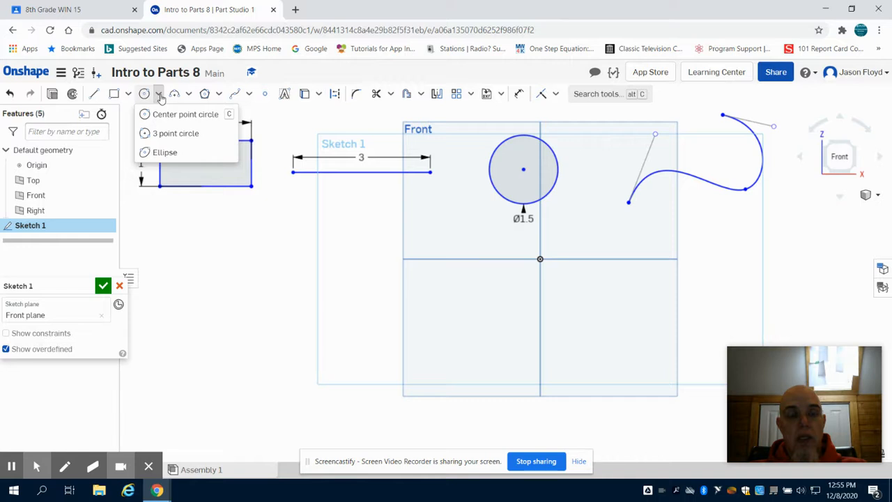
{"action": "mouse_move", "coordinate": [165, 152]}
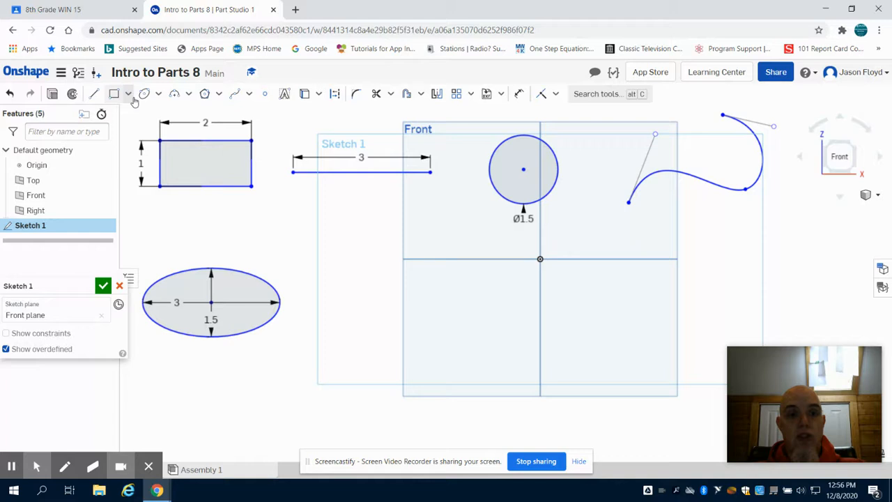
{"action": "mouse_move", "coordinate": [174, 93]}
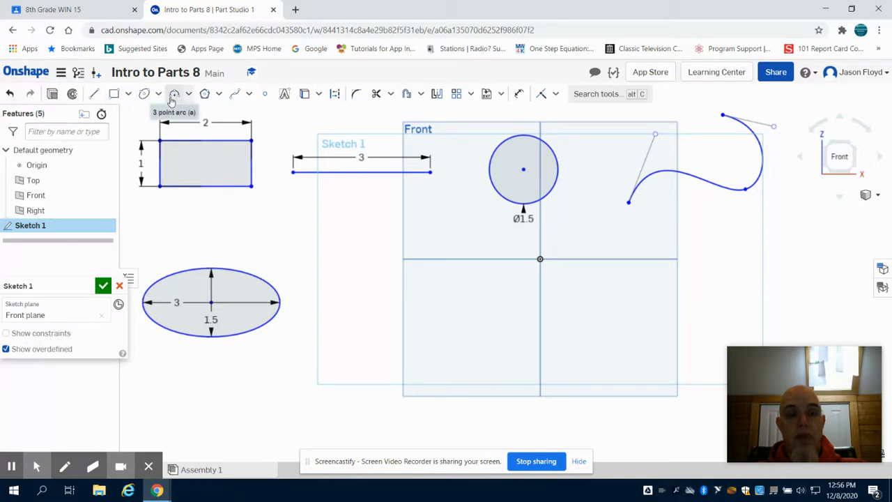
{"action": "mouse_move", "coordinate": [327, 270]}
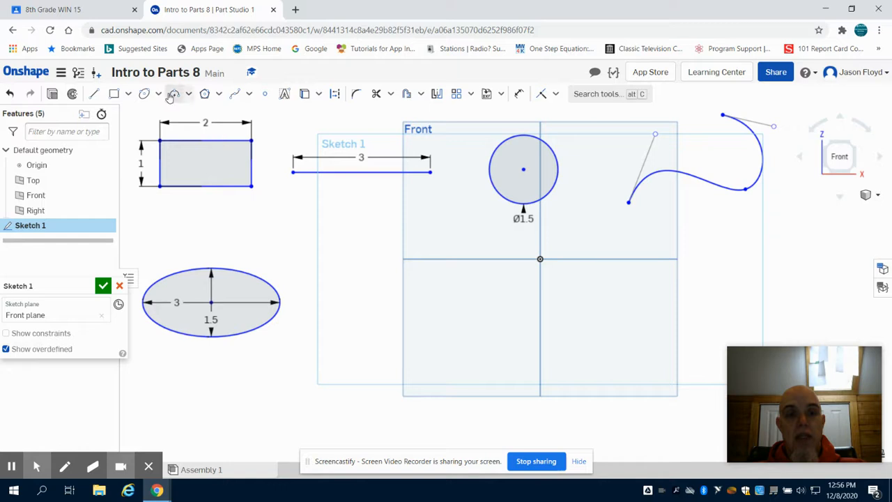
Step: Activate the 3 point arc sketch tool
{"action": "left_click", "coordinate": [173, 93]}
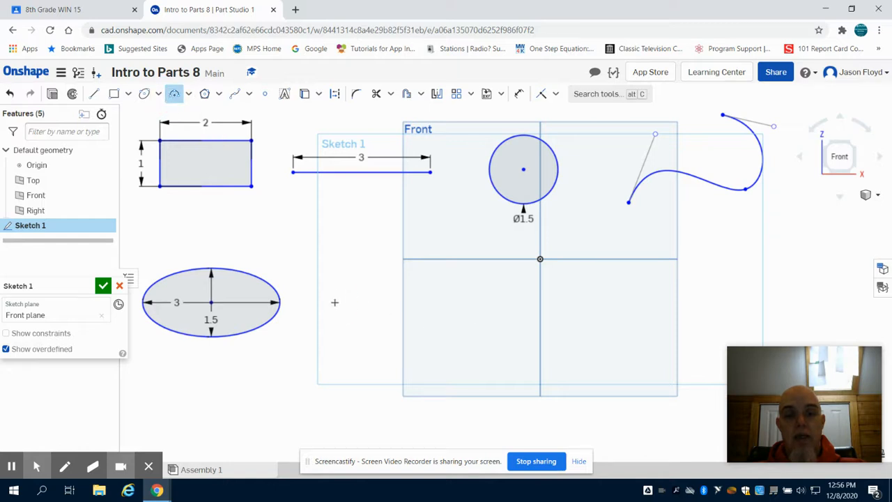